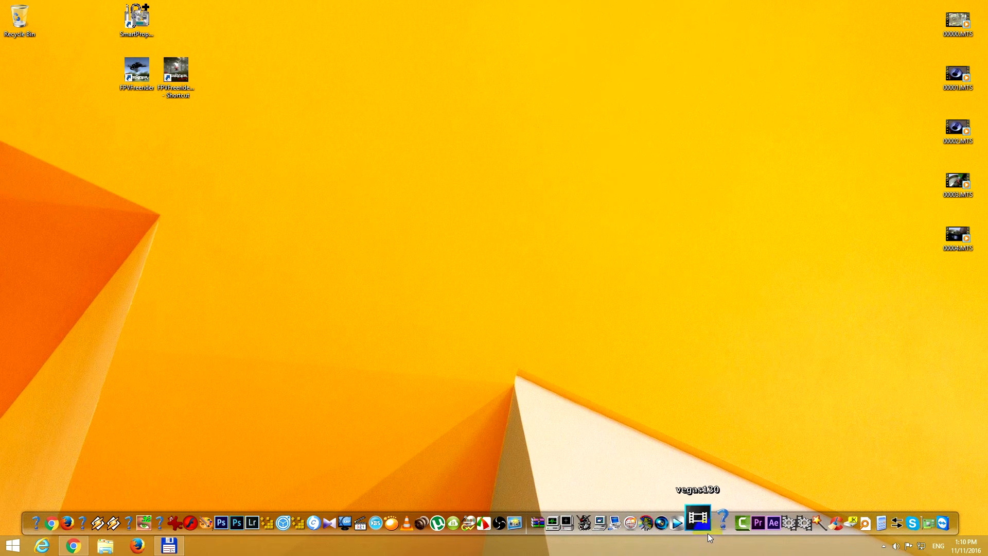
- Launch Vegas Pro 13, view the VST Server crash details naming MSVCR110.dll, and close the crashed program
left_click(697, 515)
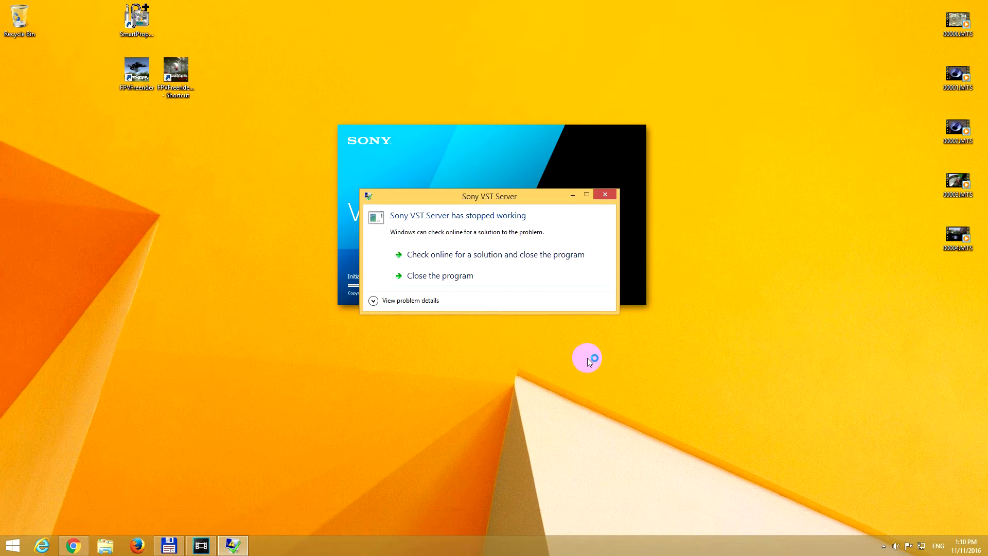
mouse_move(499, 239)
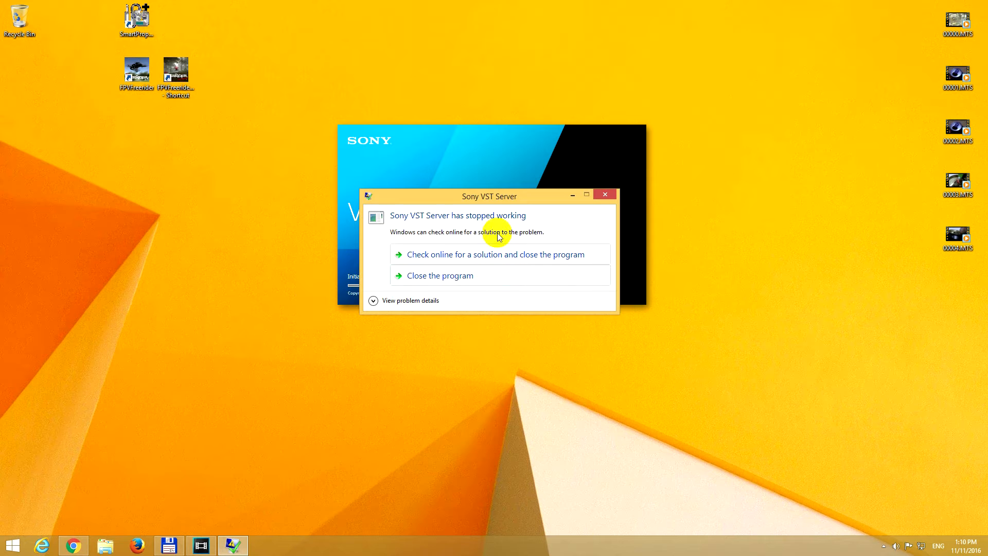
mouse_move(414, 225)
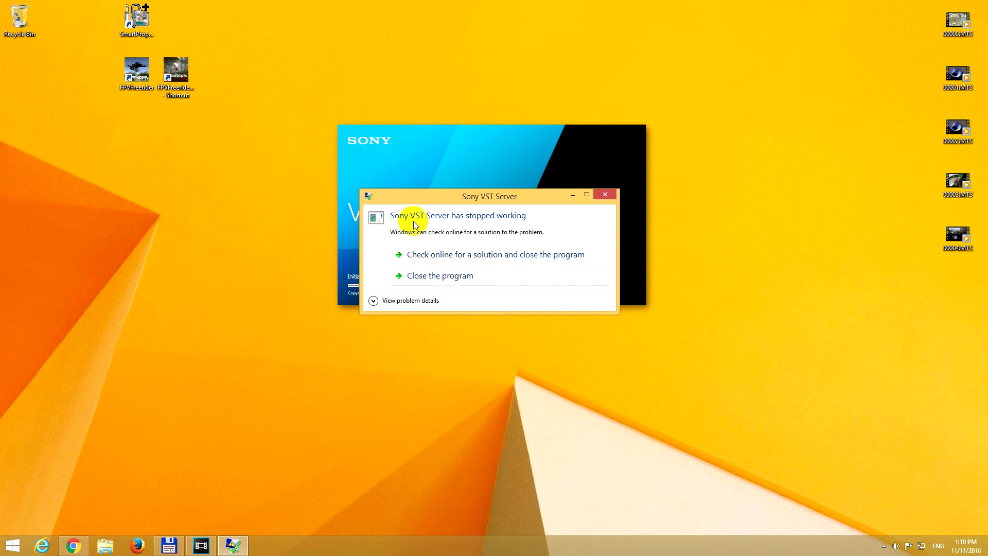
mouse_move(515, 227)
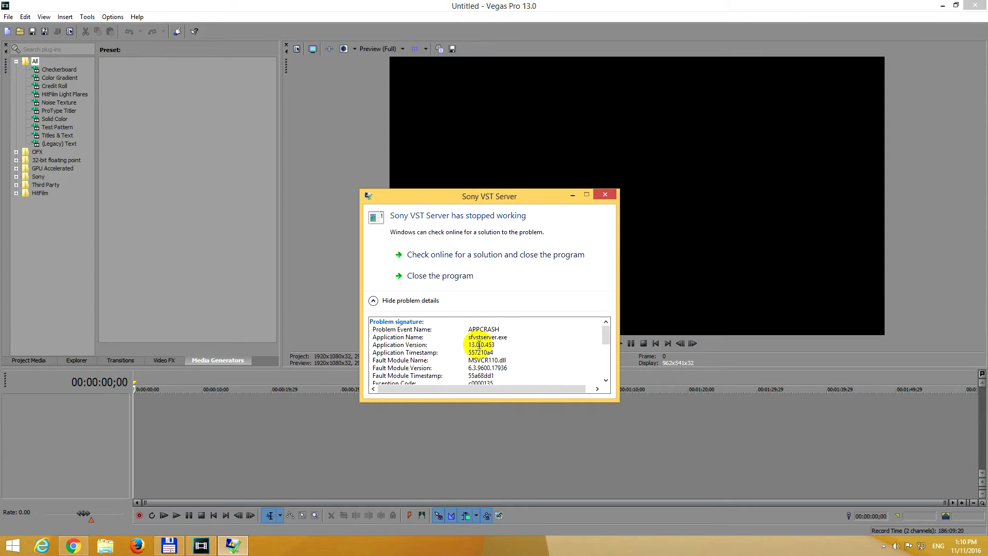
double_click(486, 360)
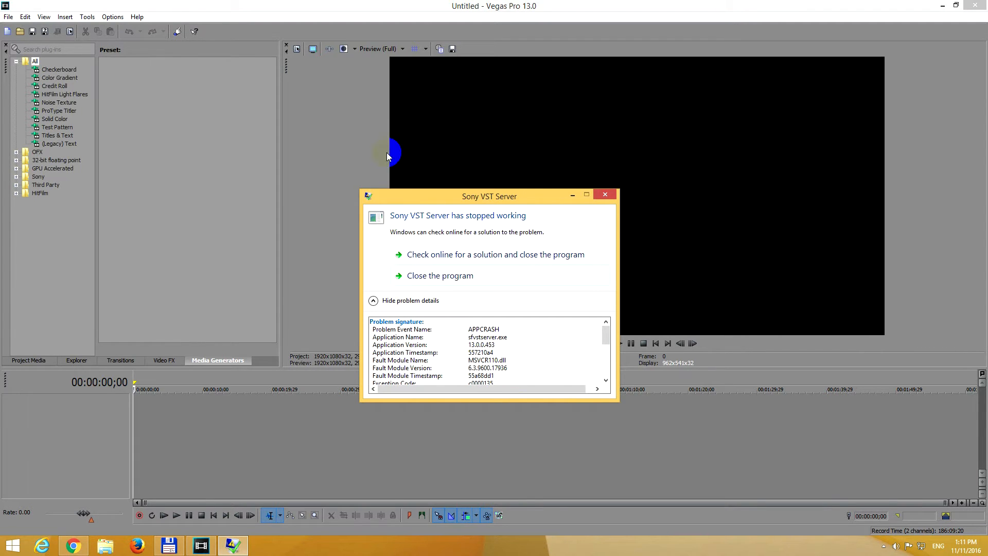
mouse_move(504, 207)
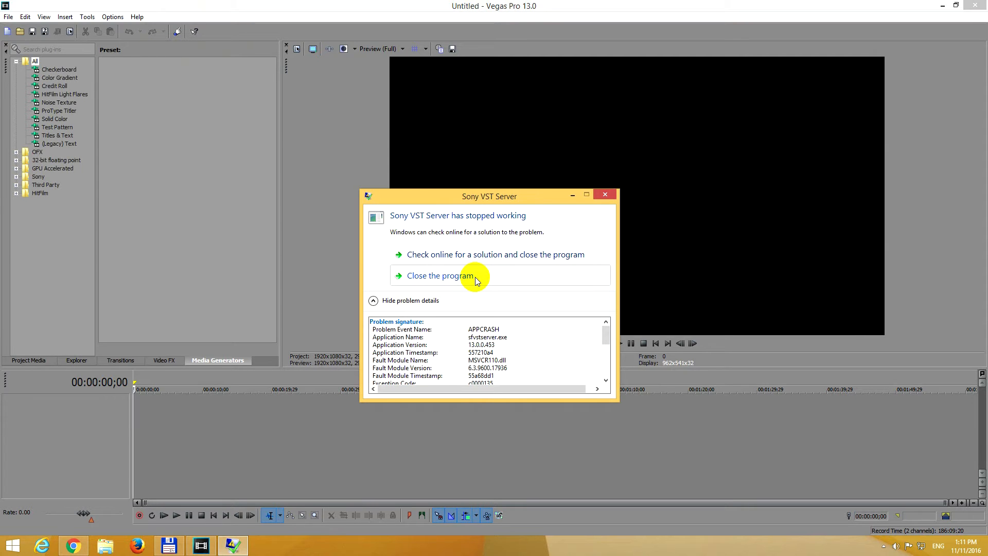
left_click(439, 276)
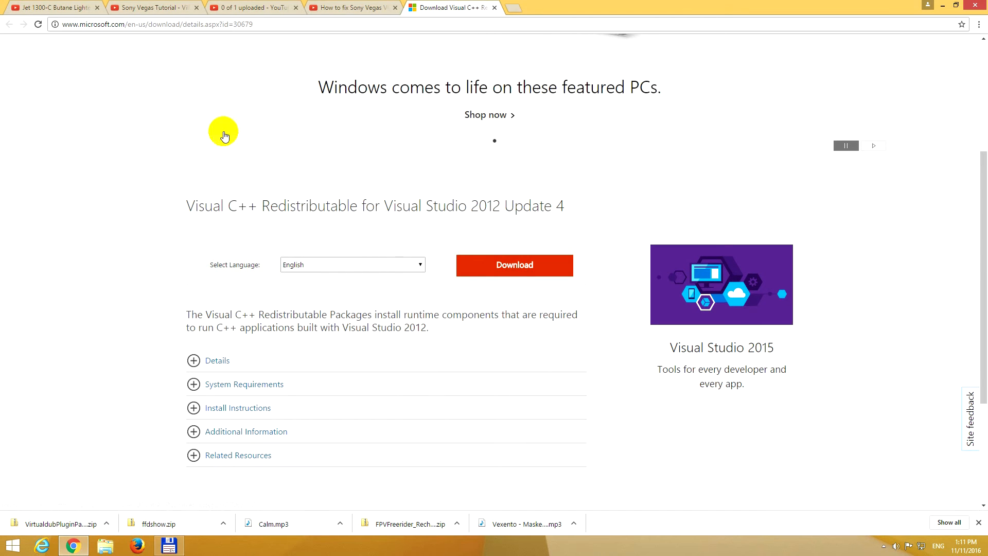
mouse_move(252, 210)
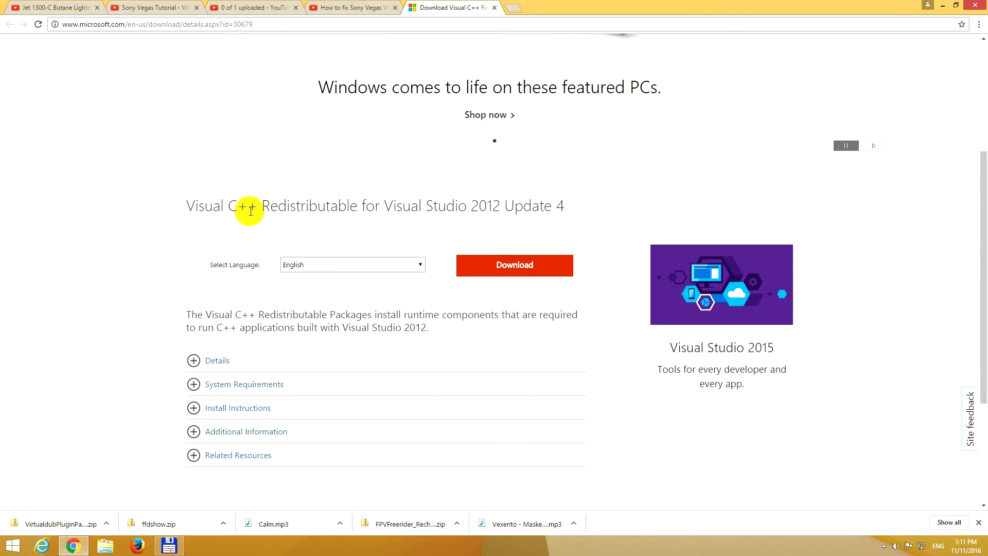
mouse_move(474, 209)
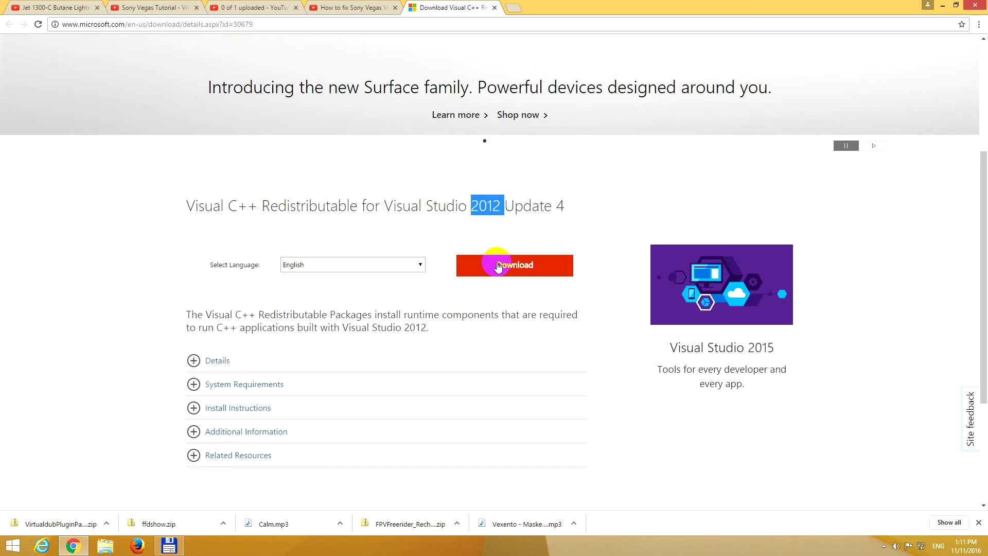
- Download both vcredist_x64.exe and vcredist_x86.exe for Visual Studio 2012 Update 4
left_click(498, 265)
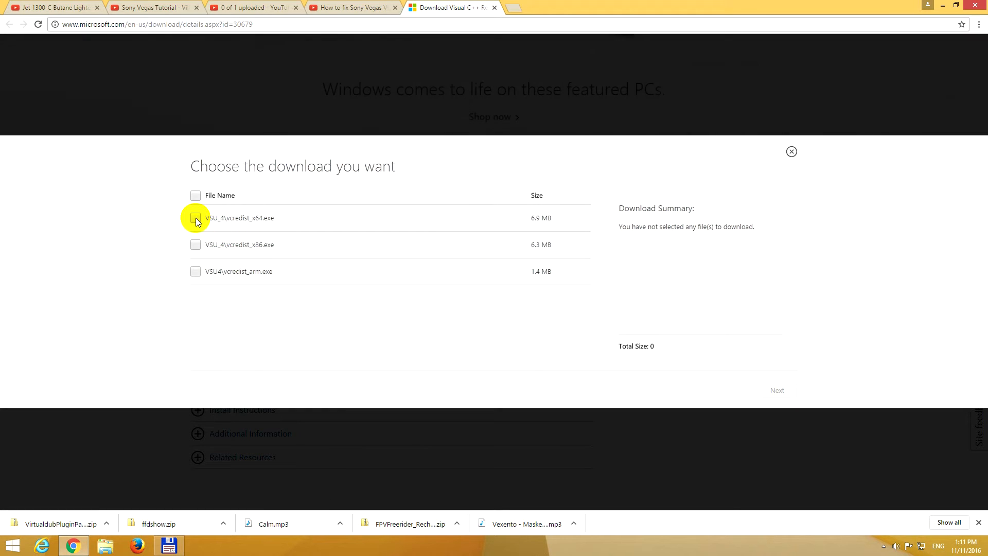
left_click(196, 219)
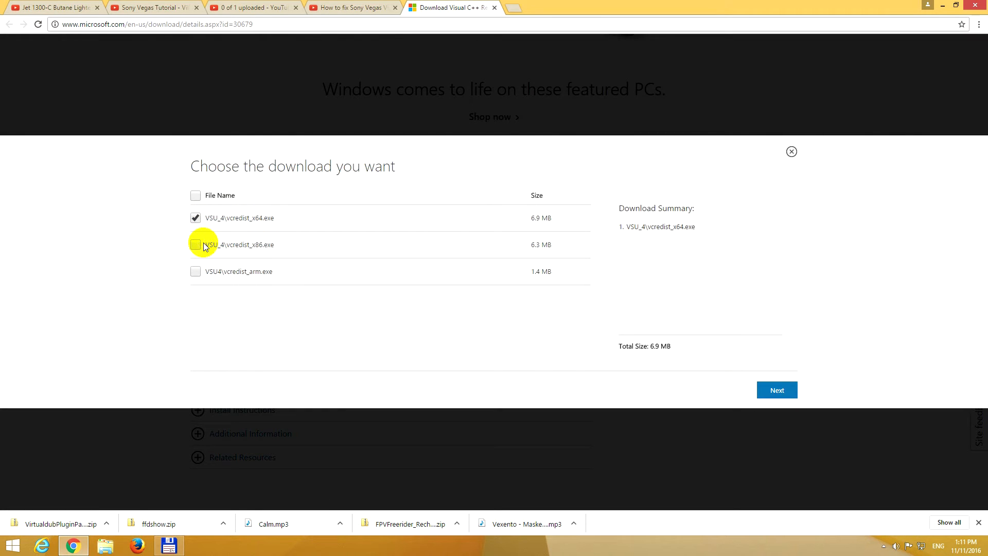
left_click(196, 245)
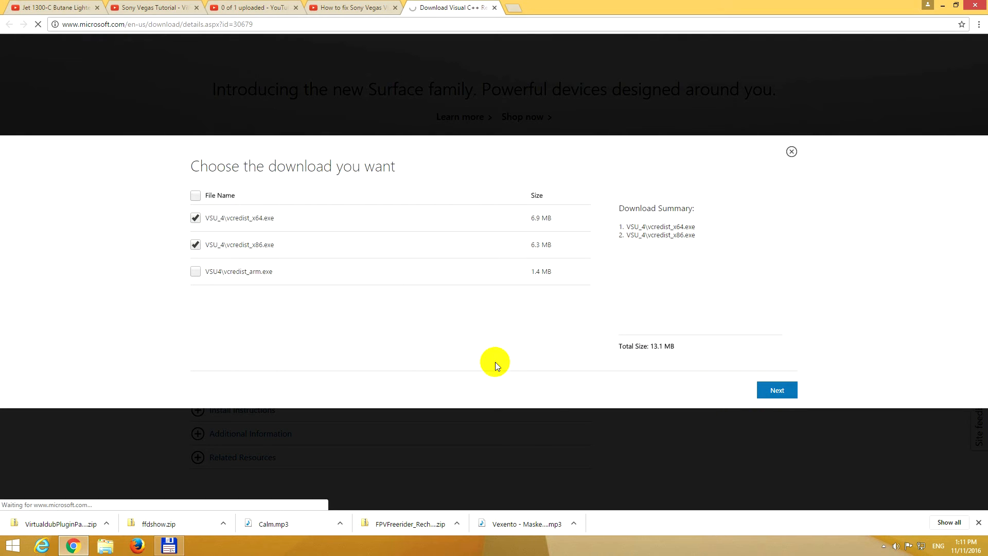
left_click(777, 389)
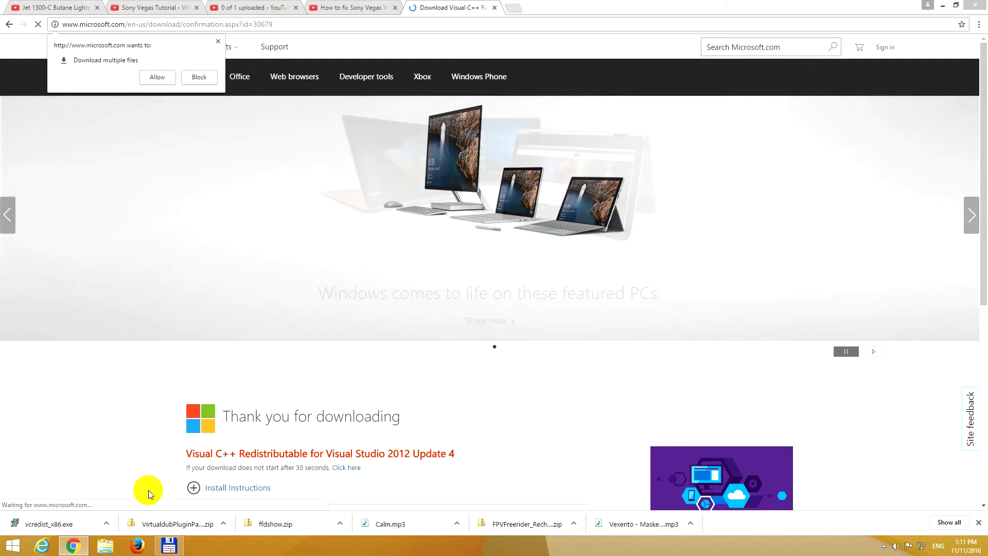
- Show the downloaded installers in the Downloads folder
left_click(108, 525)
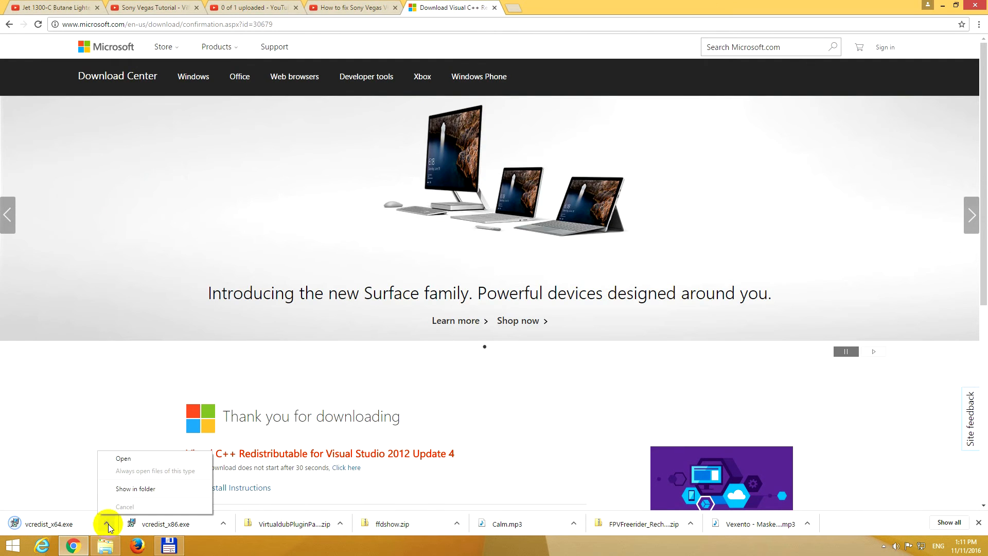
left_click(136, 488)
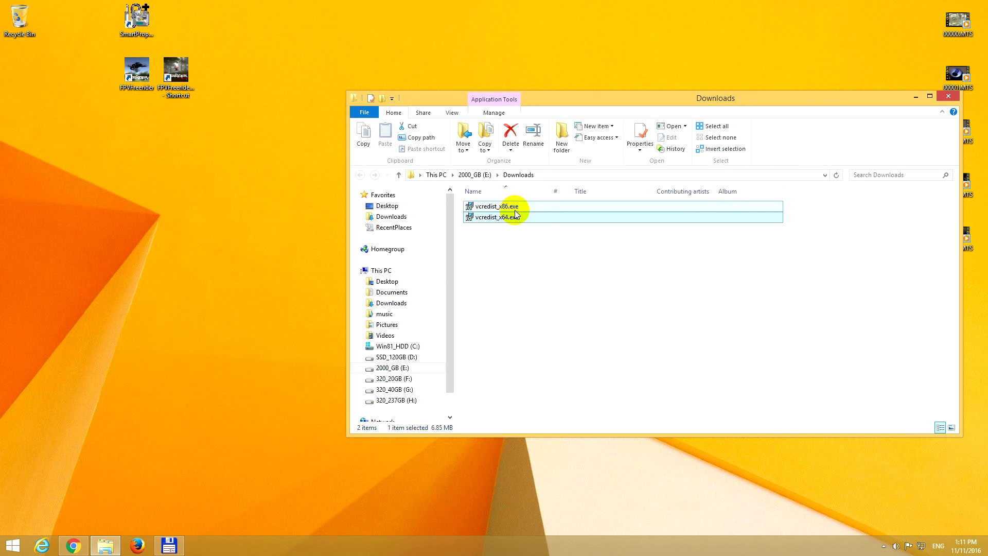
- Install the Visual C++ 2012 Redistributable (x86) 11.0.61030, accepting the license, and close its setup
double_click(495, 206)
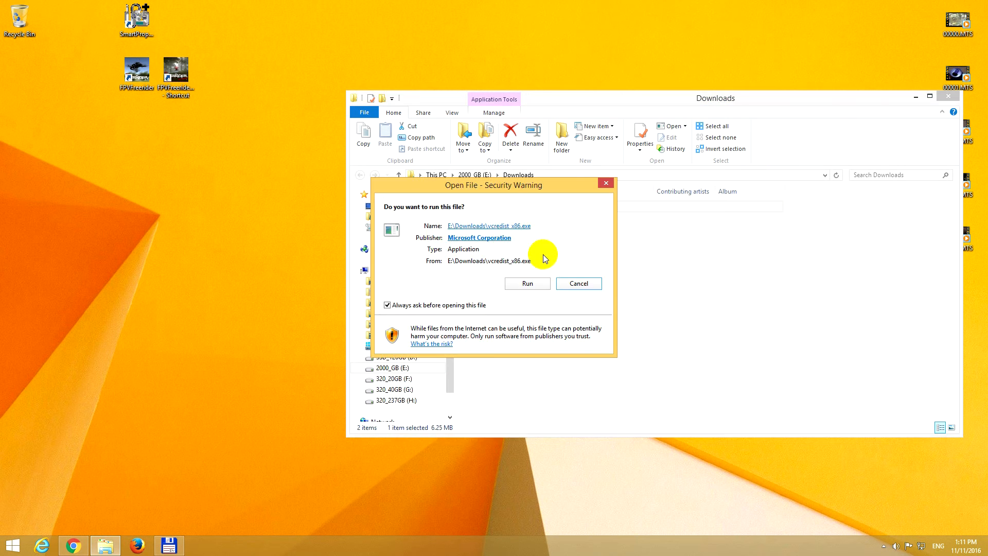
left_click(528, 283)
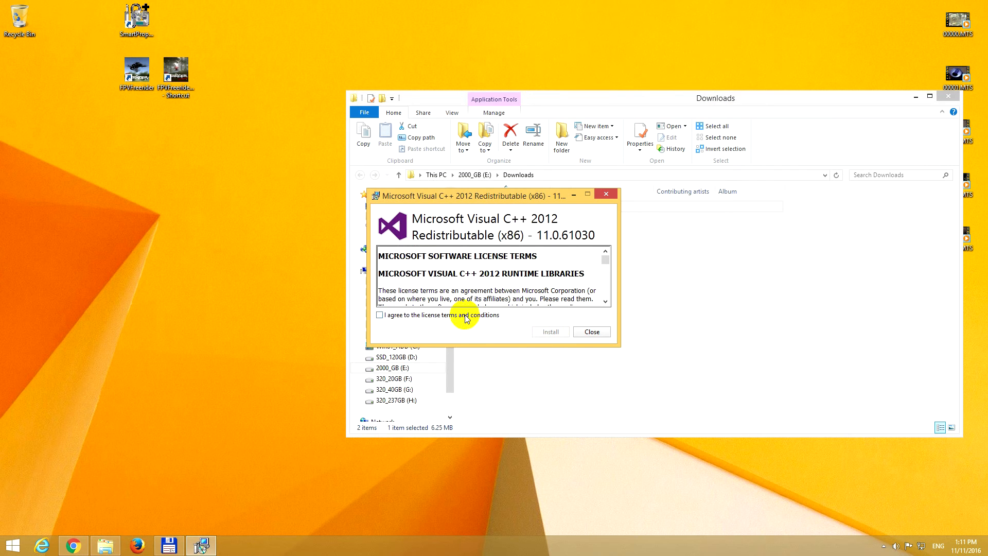
left_click(551, 331)
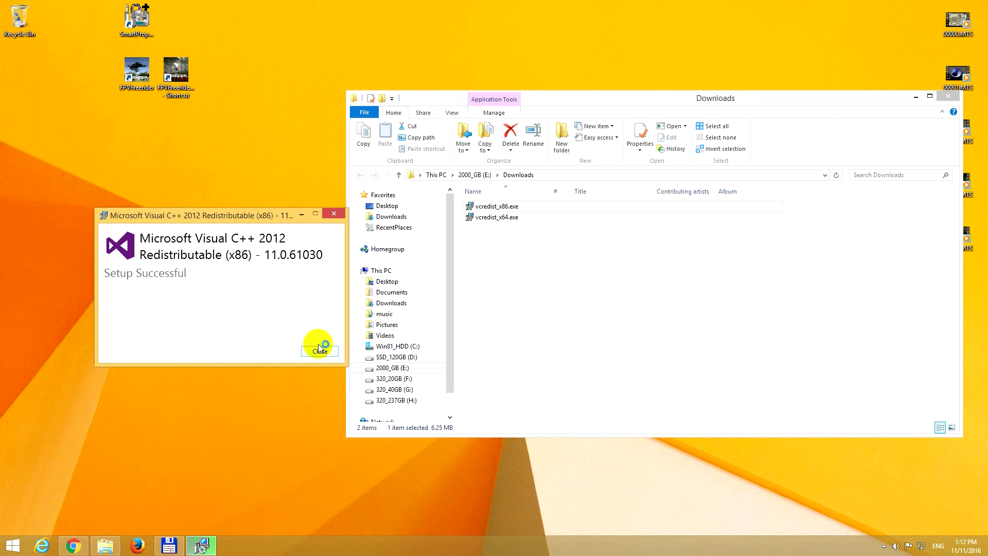
left_click(319, 350)
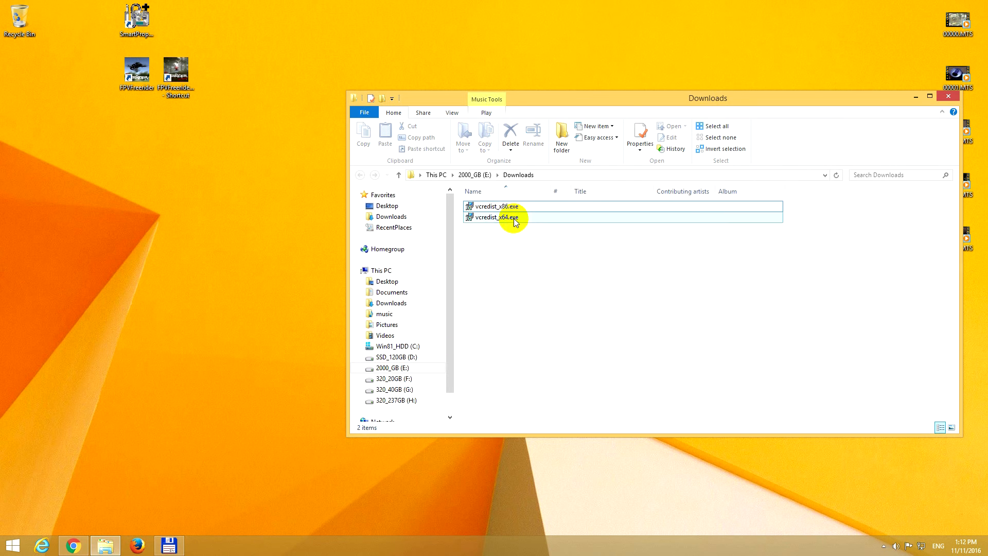
- Run vcredist_x64.exe, close its Modify Setup window since it is already installed, and relaunch Vegas Pro 13
double_click(497, 216)
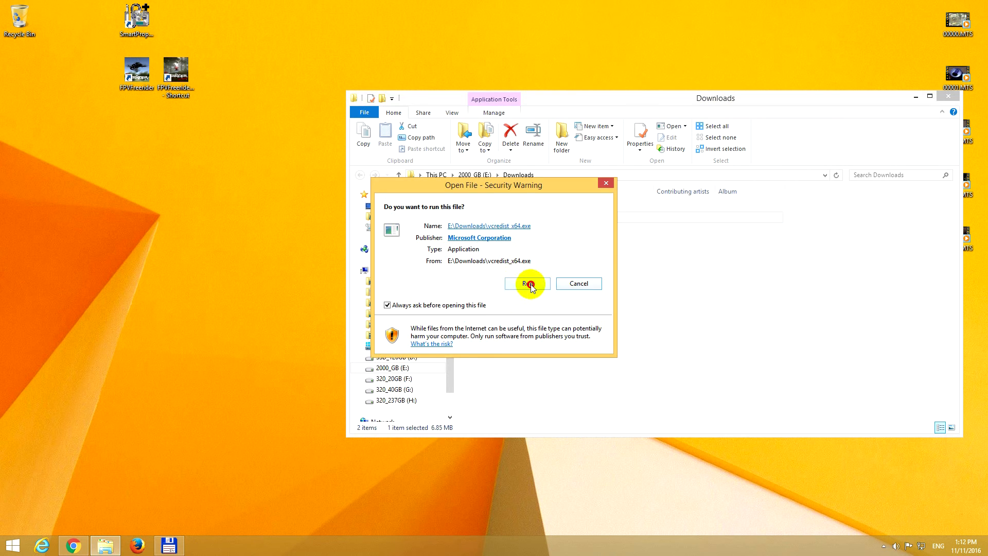
left_click(529, 283)
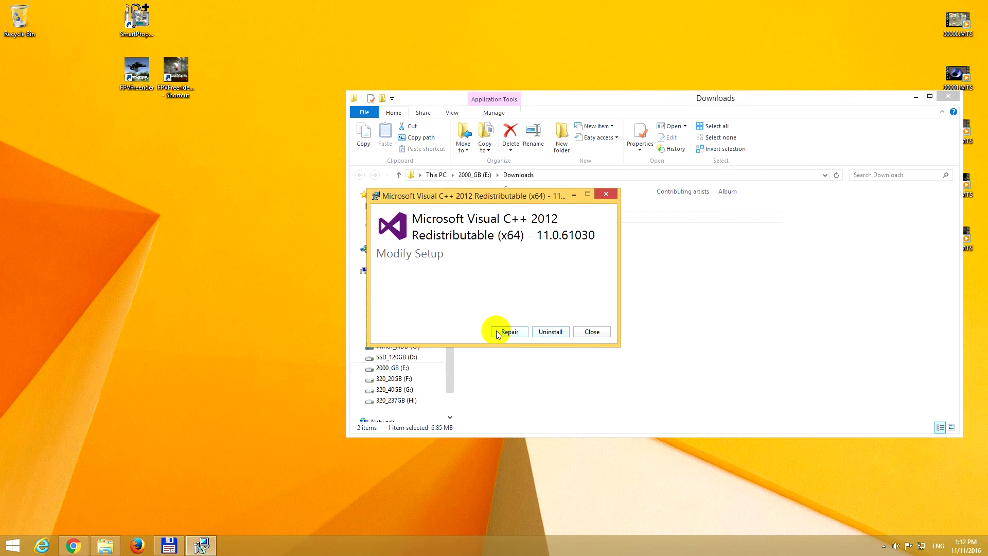
mouse_move(531, 336)
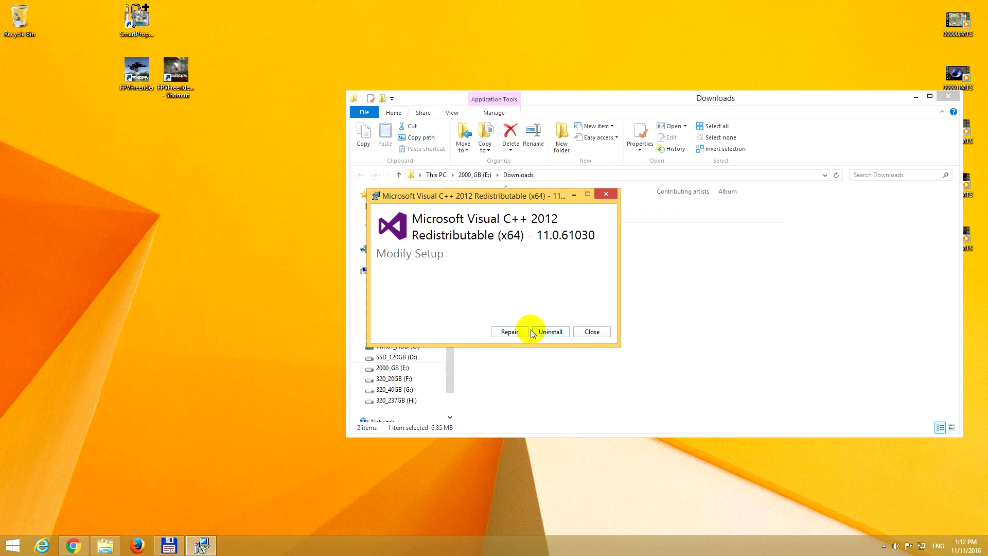
left_click(550, 331)
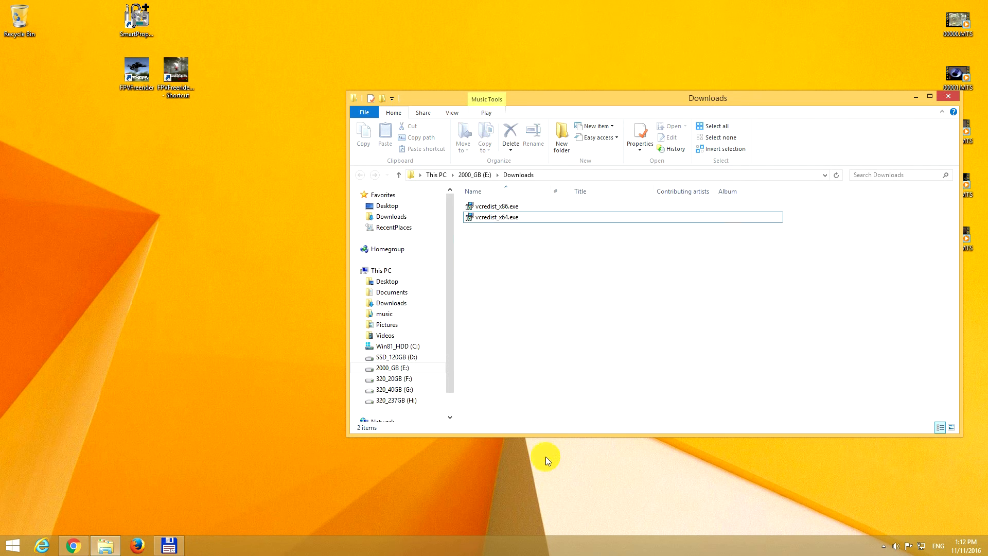
mouse_move(692, 523)
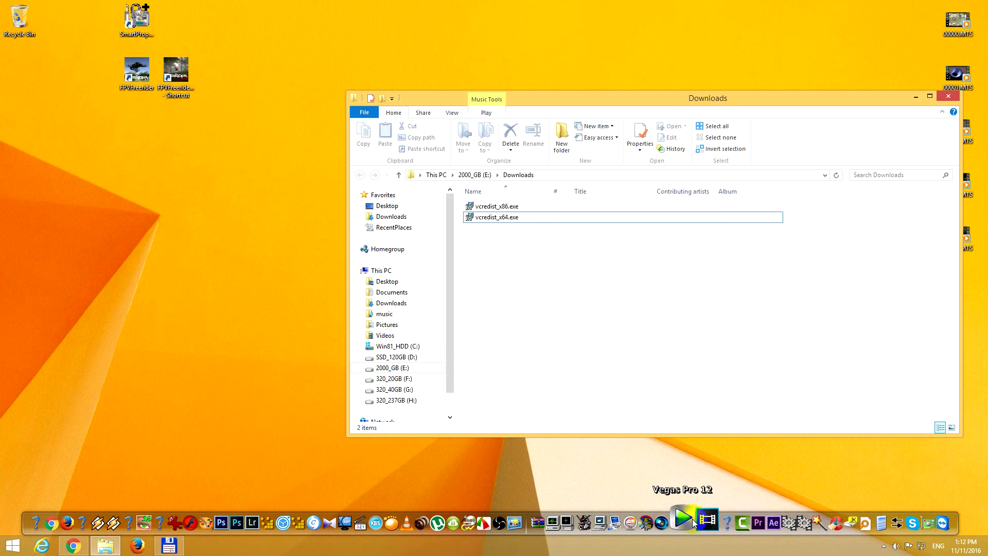
left_click(685, 523)
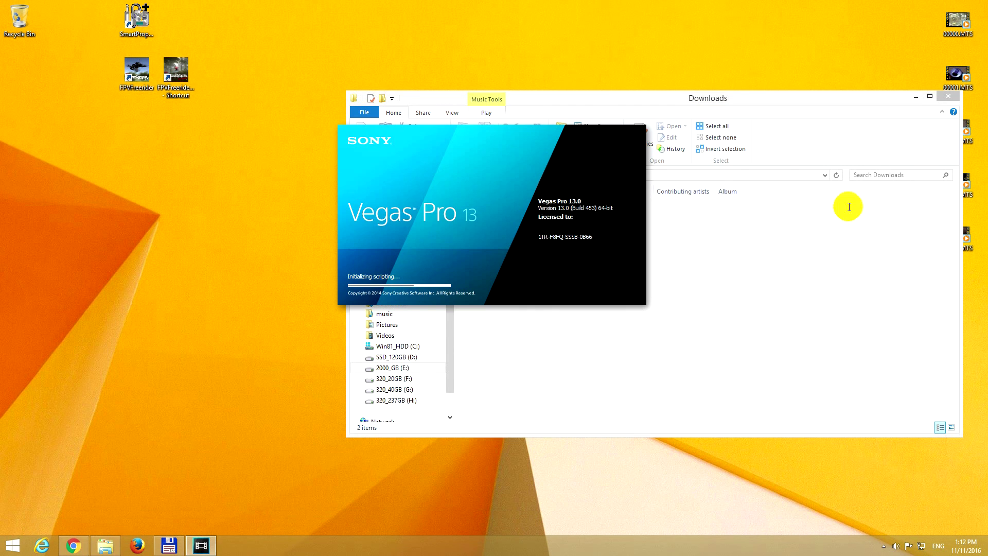